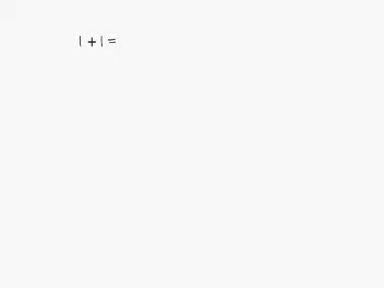
pyautogui.write('x')
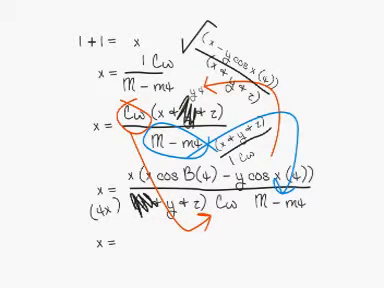
pyautogui.write('2')
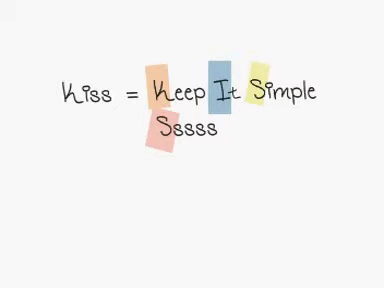
pyautogui.write('genius')
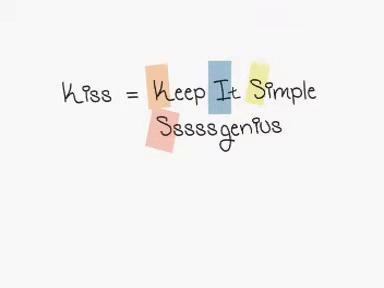